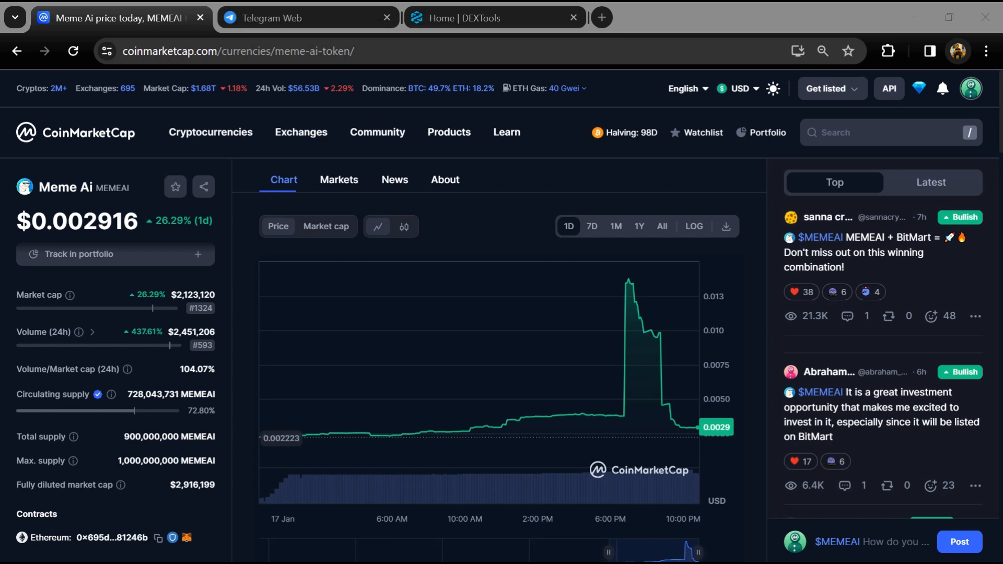
# Step: Draft a community post 'I'm bearish on $MEMEAI' tagged with bearish sentiment
pyautogui.doubleClick(65, 187)
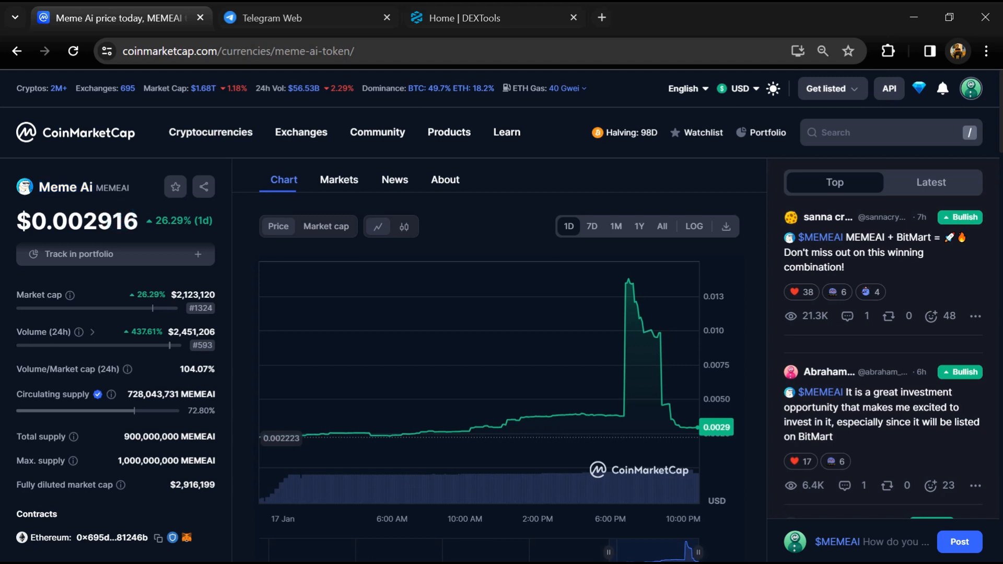
pyautogui.moveTo(365, 270)
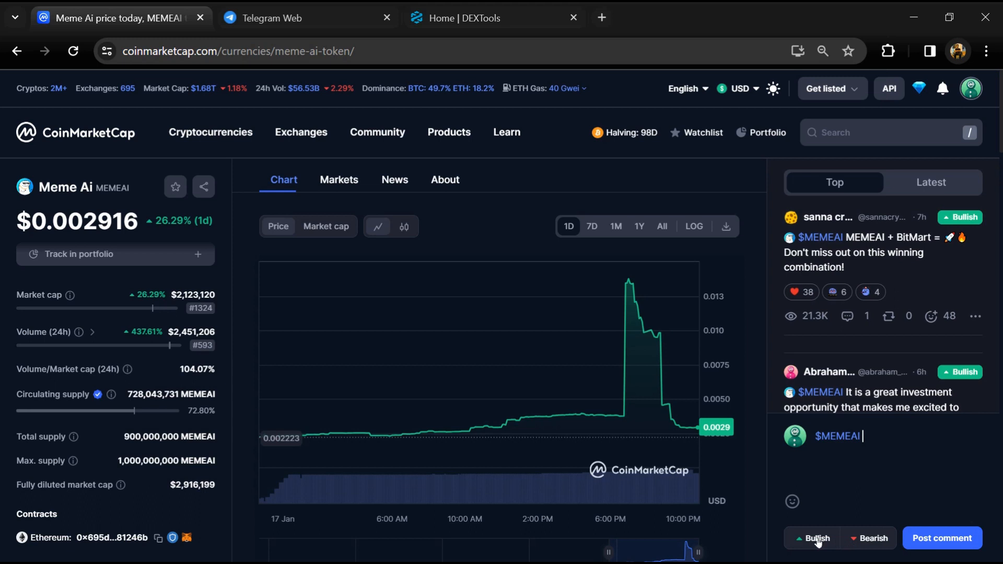
pyautogui.click(869, 538)
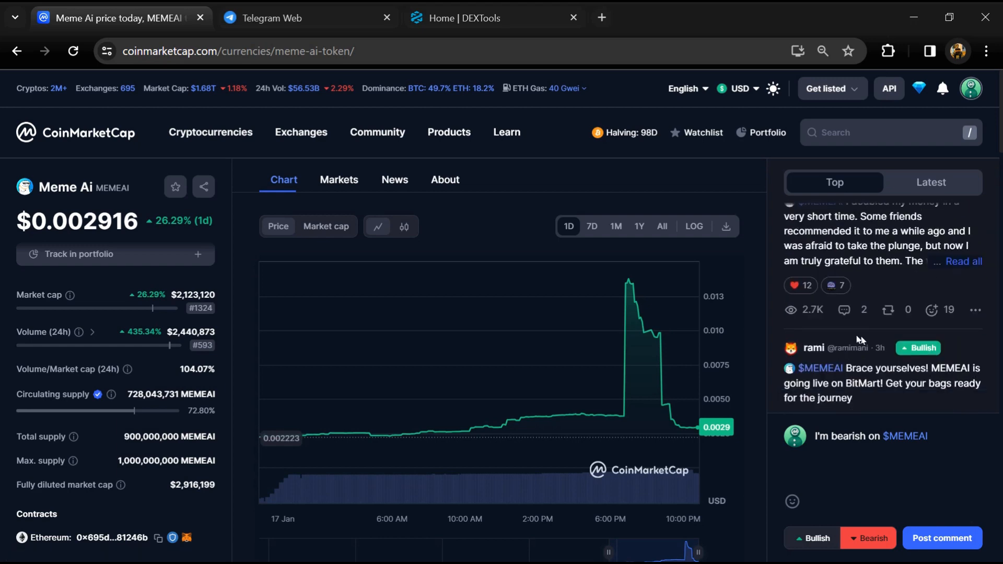
pyautogui.scroll(-3)
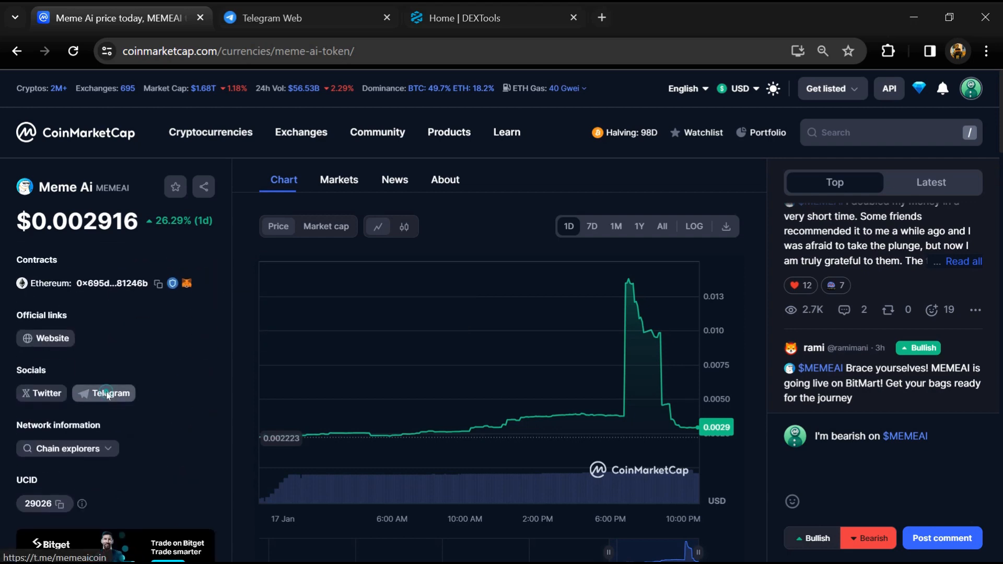
# Step: Search the Meme AI | Official Group on Telegram Web for 'scam' and browse the matches
pyautogui.click(110, 393)
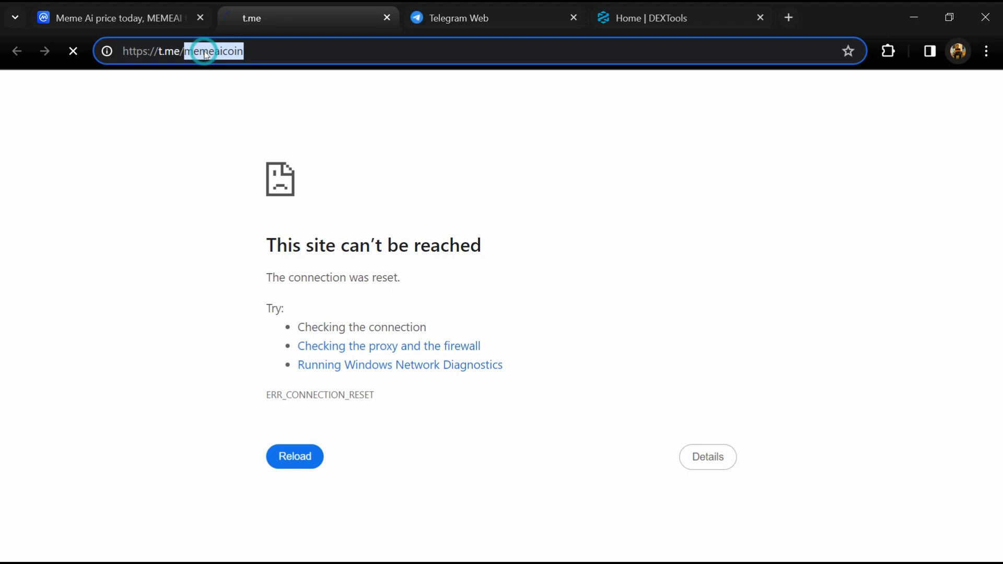
pyautogui.click(495, 18)
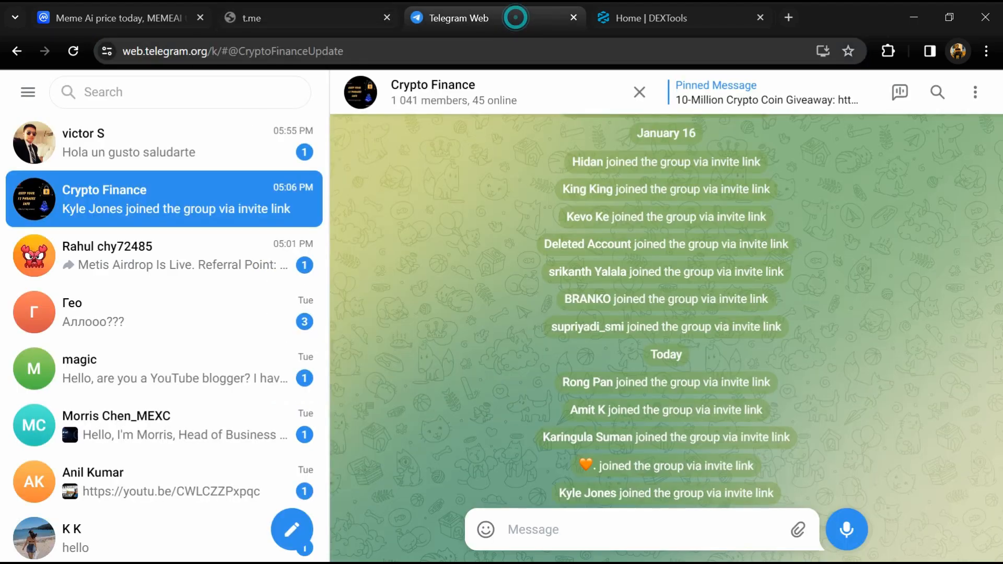
pyautogui.write('memeaicoin')
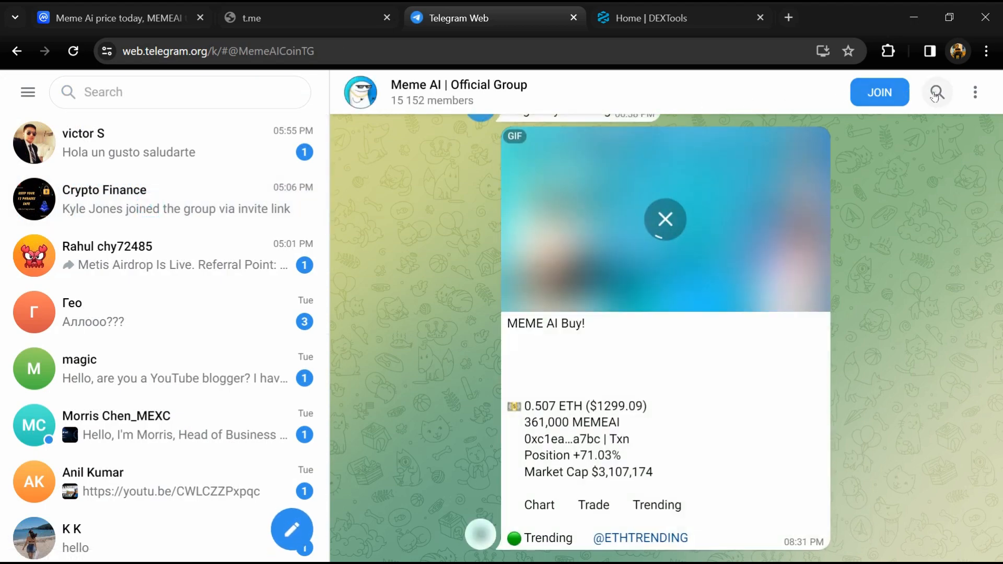
pyautogui.write('scm')
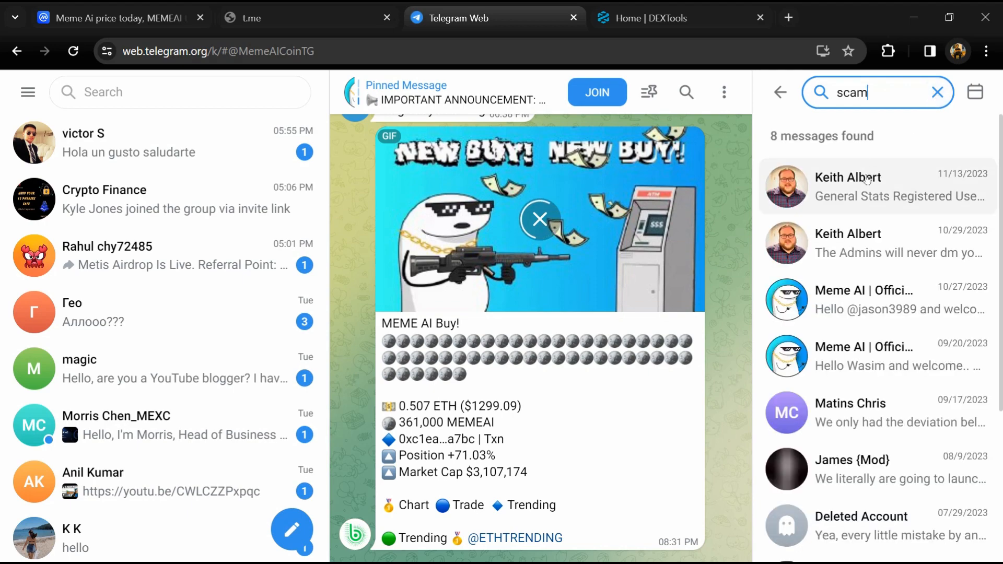
pyautogui.click(877, 186)
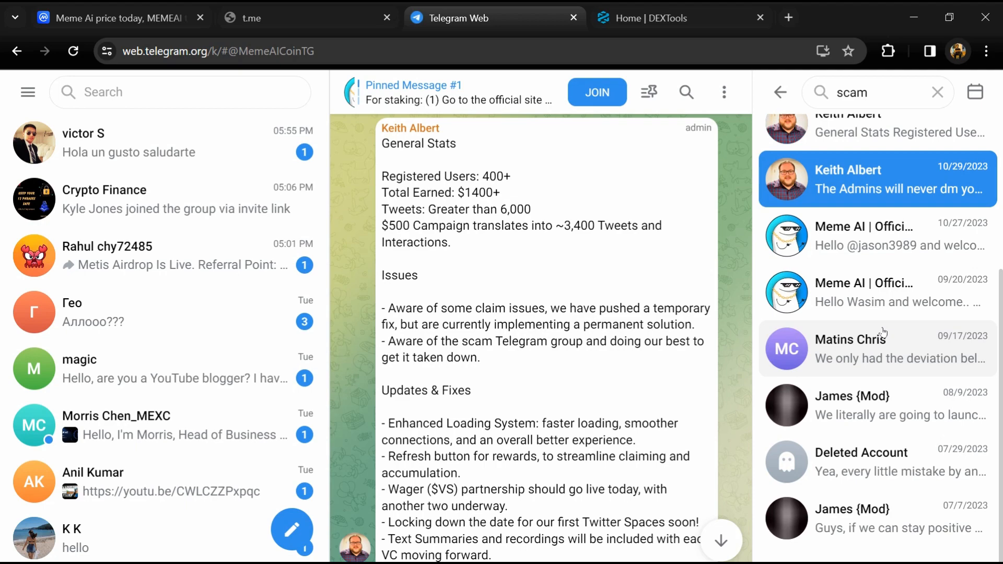
pyautogui.click(877, 462)
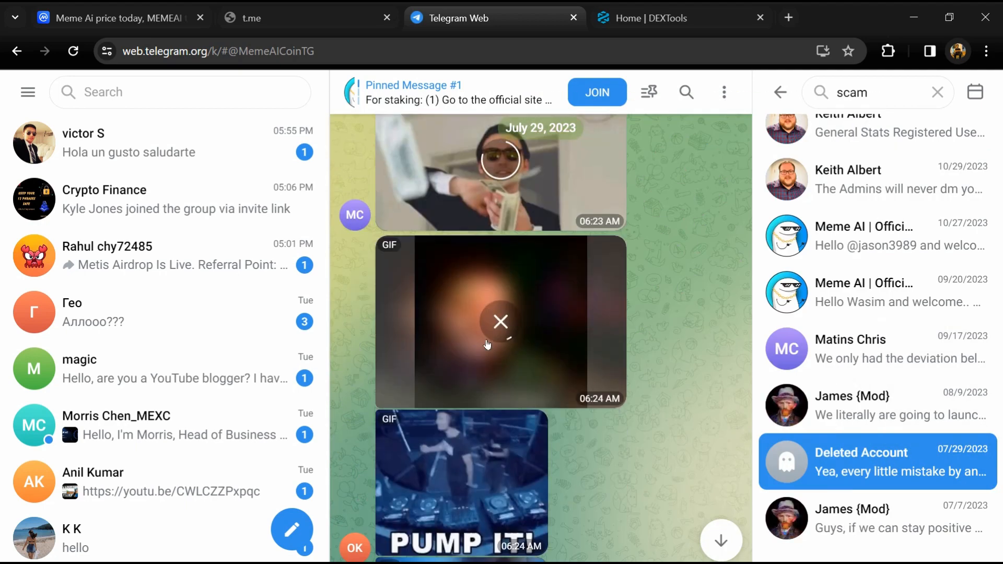
pyautogui.scroll(-3)
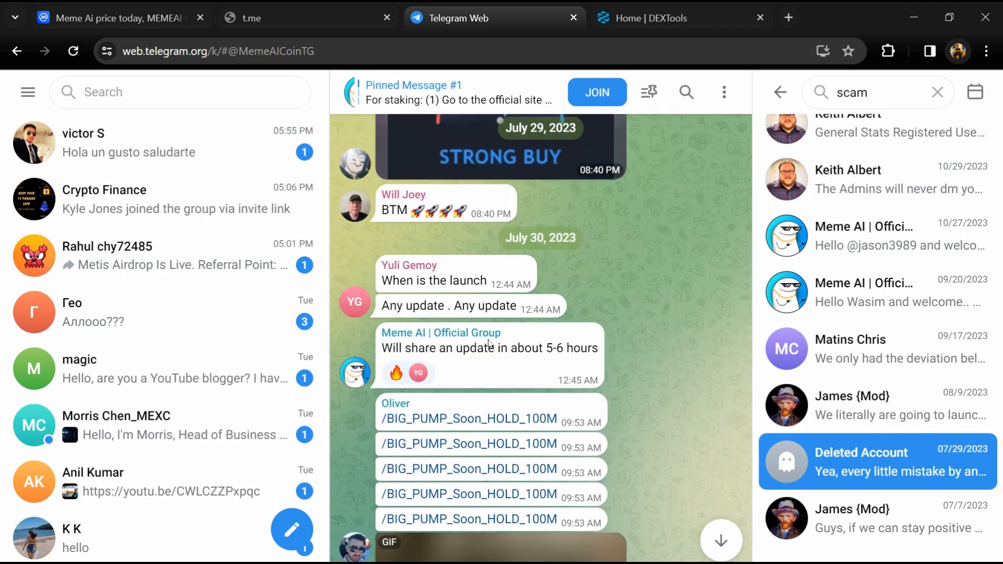
# Step: Copy the MEMEAI contract address from the CoinMarketCap token page
pyautogui.click(115, 18)
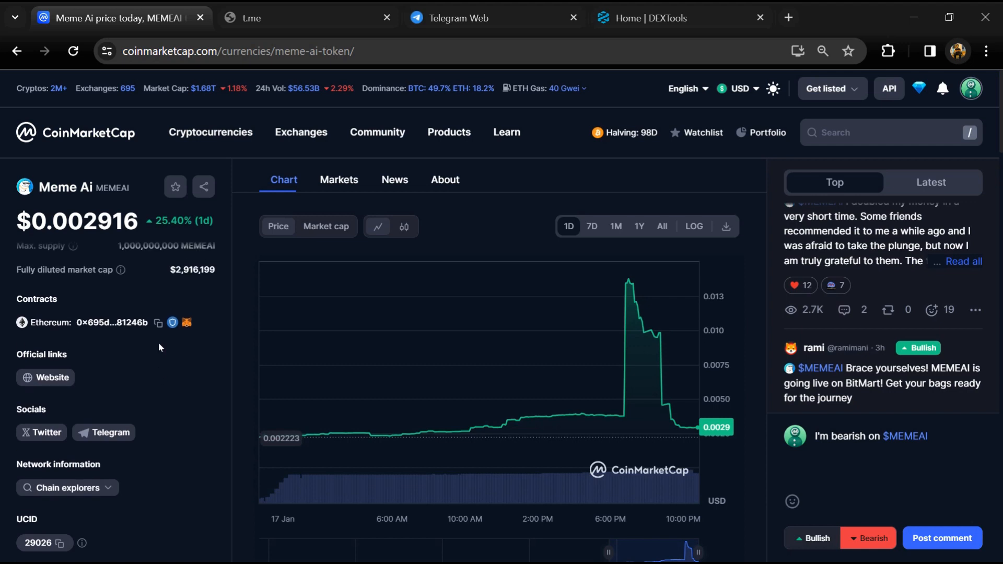
pyautogui.click(158, 323)
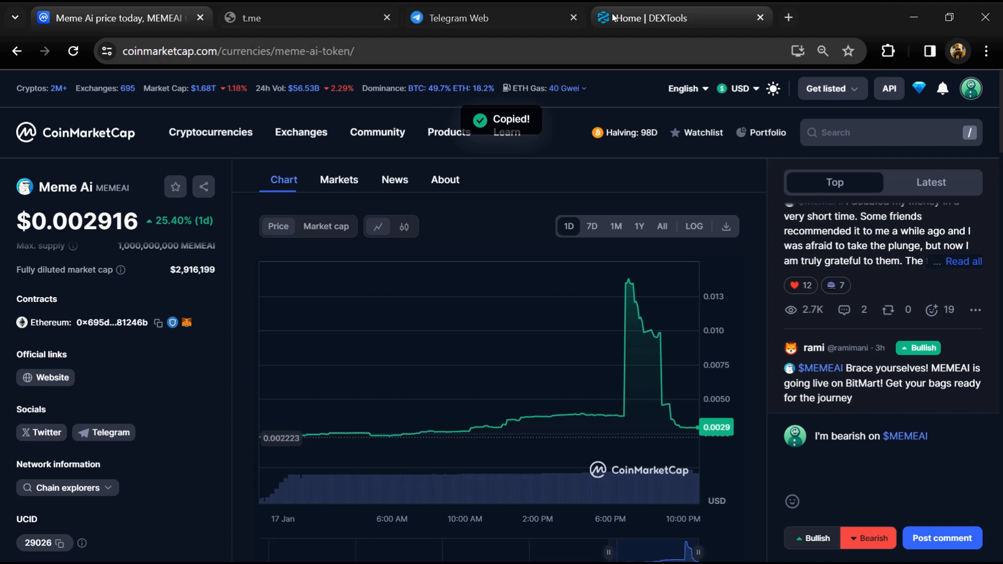
pyautogui.click(672, 18)
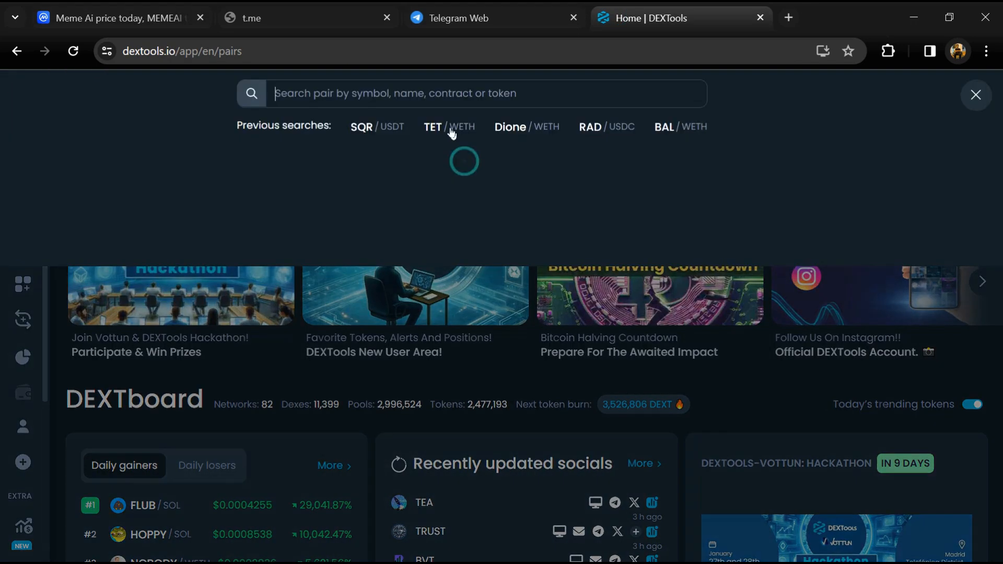
# Step: Paste the contract into DEXTools search and review the MEMEAI pair's no-alerts audit scan
pyautogui.rightClick(447, 93)
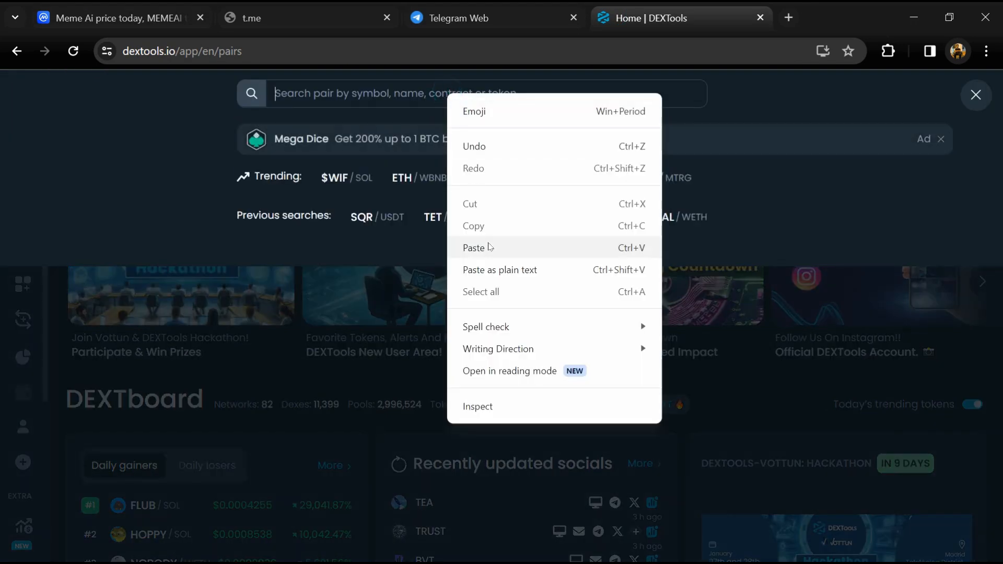
pyautogui.click(475, 248)
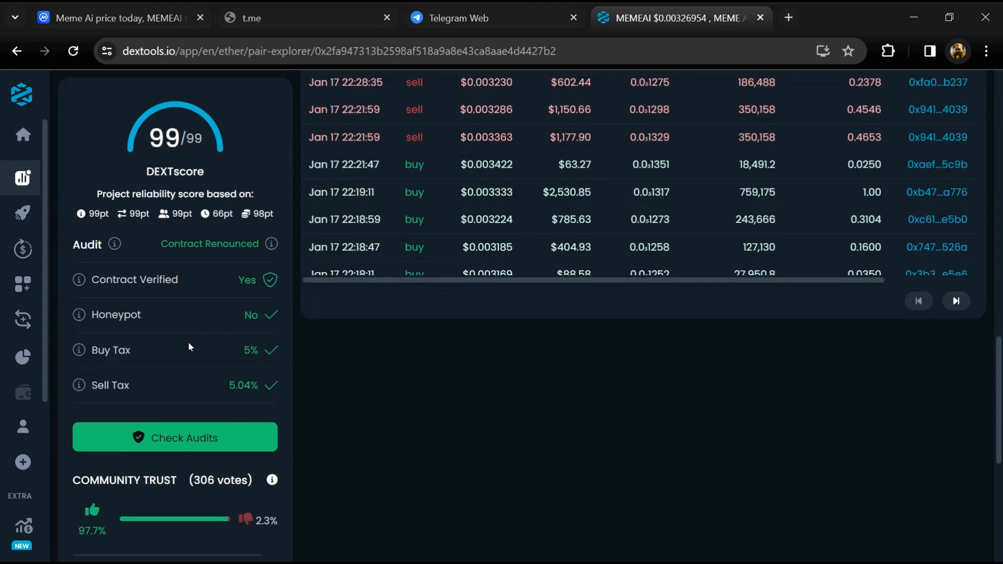
pyautogui.scroll(-3)
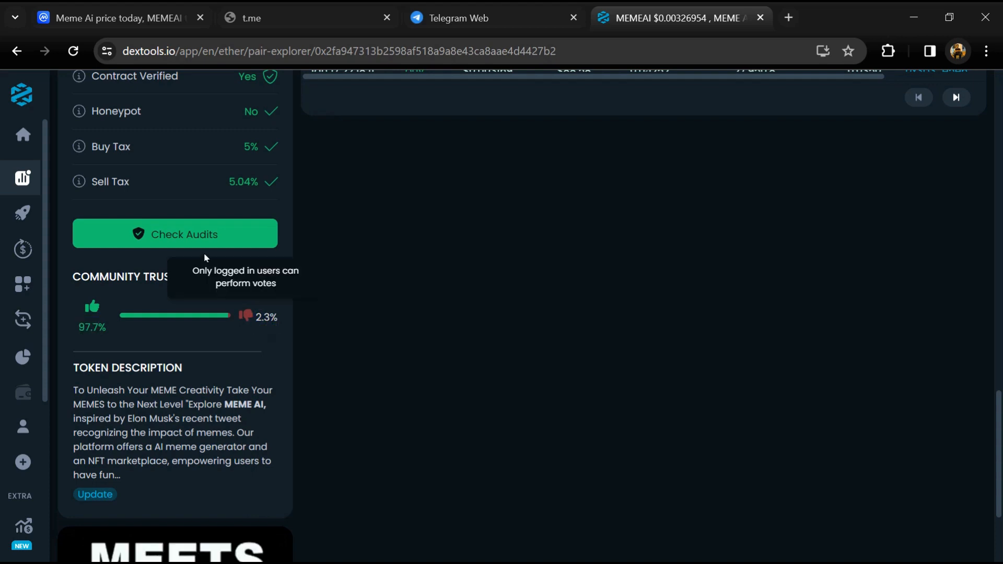
pyautogui.click(175, 234)
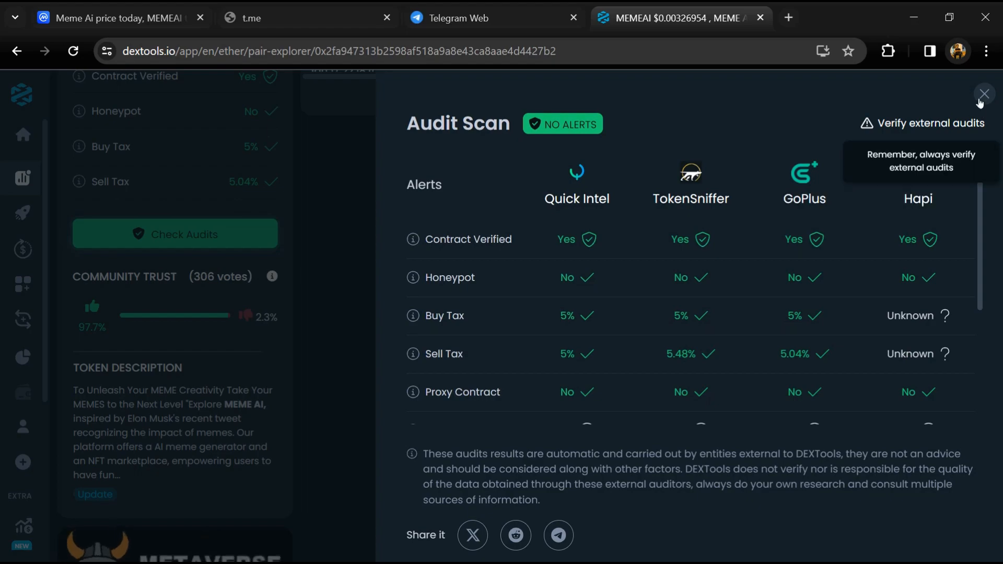
pyautogui.click(984, 94)
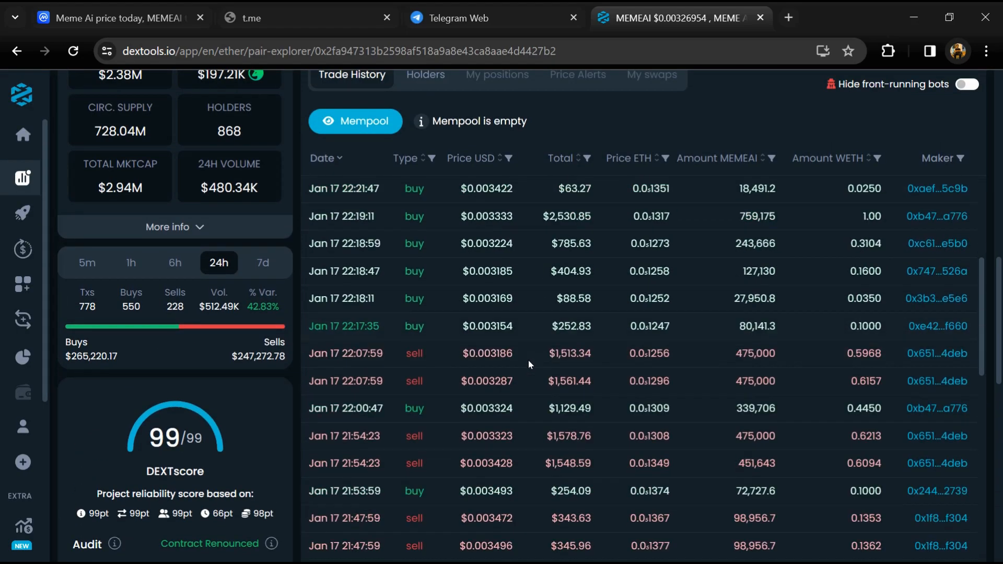
pyautogui.scroll(-3)
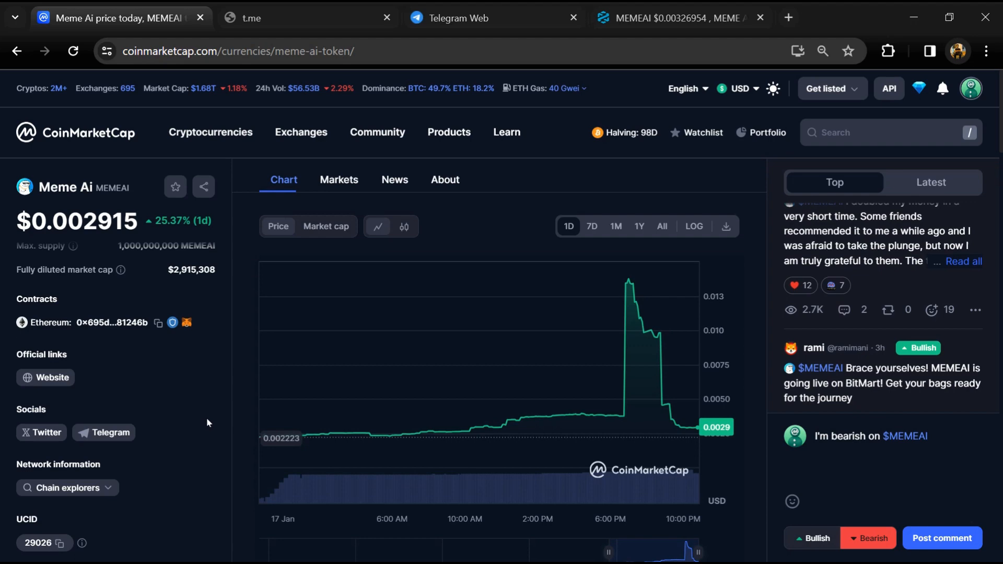
pyautogui.moveTo(329, 194)
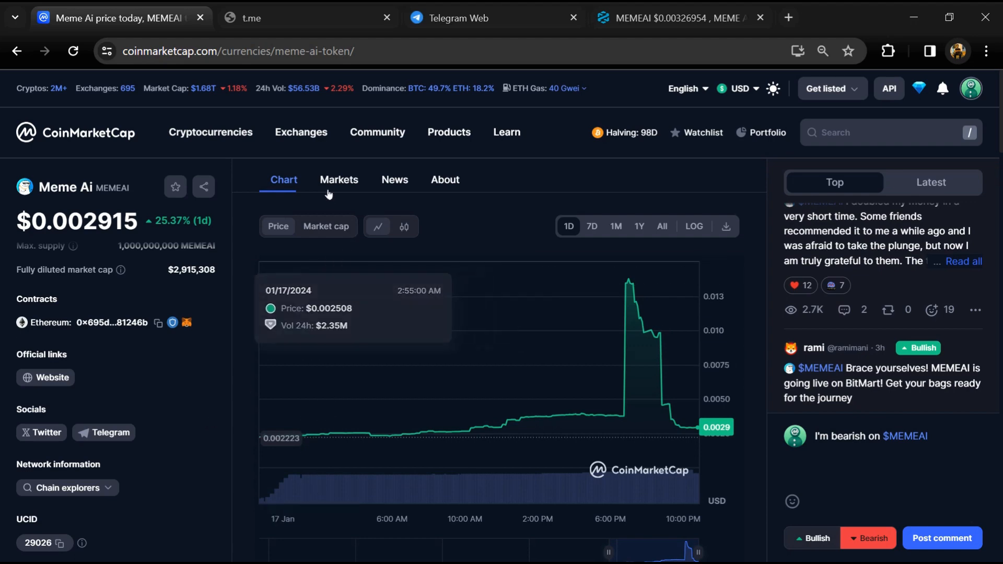
# Step: List Meme Ai's markets: MEMEAI/WETH on Uniswap v2 and MEMEAI/USDT on IndoEx
pyautogui.click(338, 180)
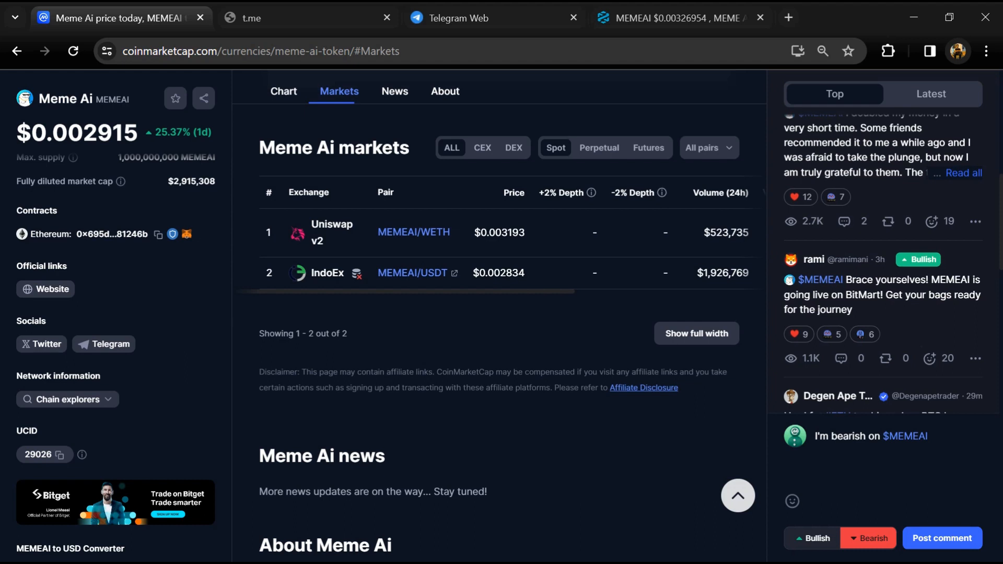
pyautogui.moveTo(89, 255)
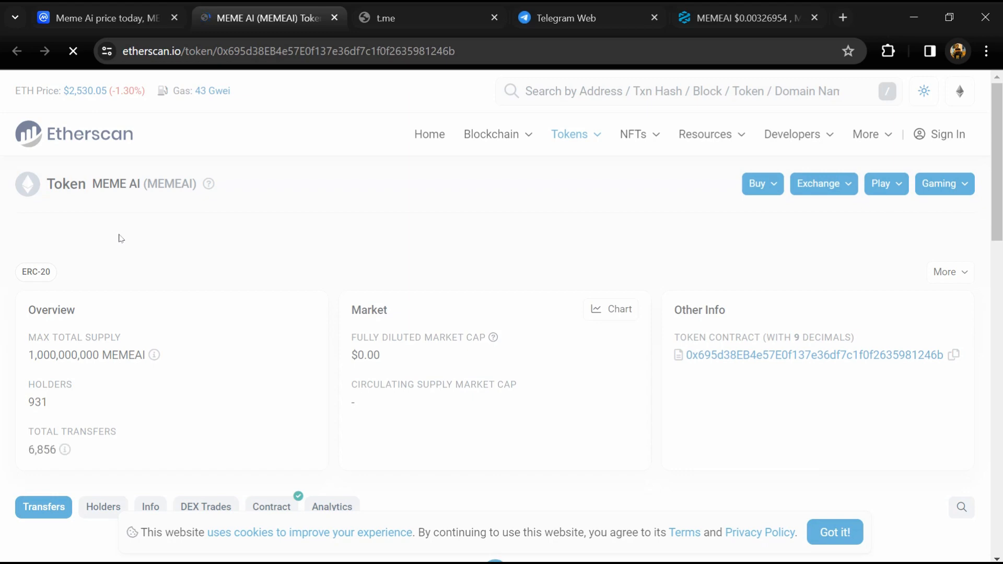
# Step: Open Etherscan's MEMEAI Holders tab and scroll the rankings, topped by the 10% null address
pyautogui.scroll(-3)
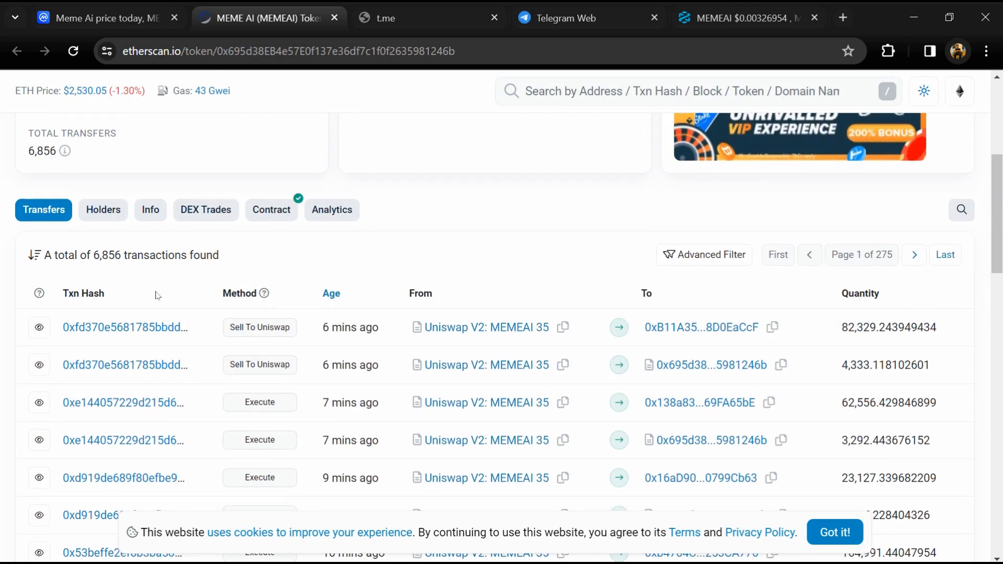
pyautogui.click(103, 209)
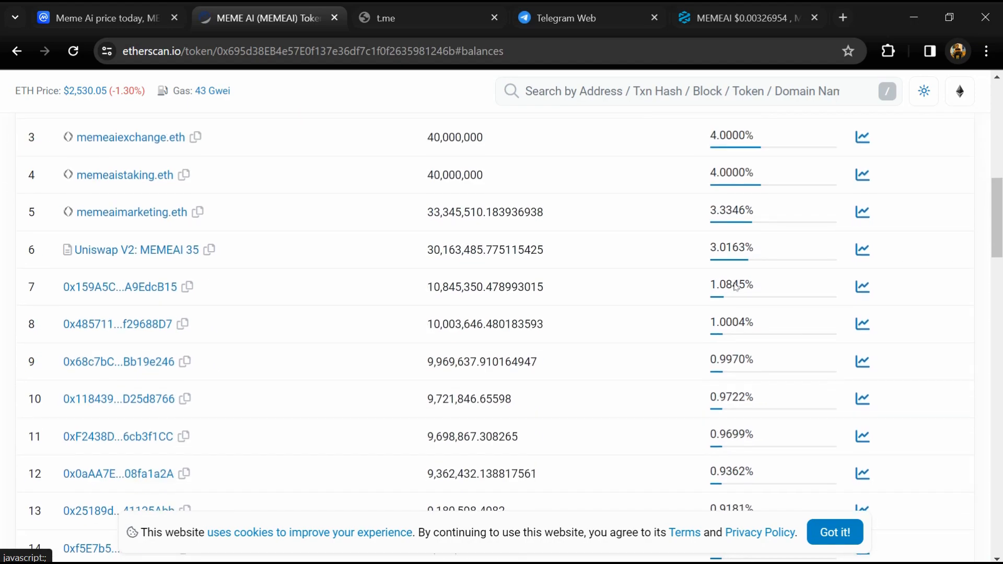
pyautogui.scroll(-3)
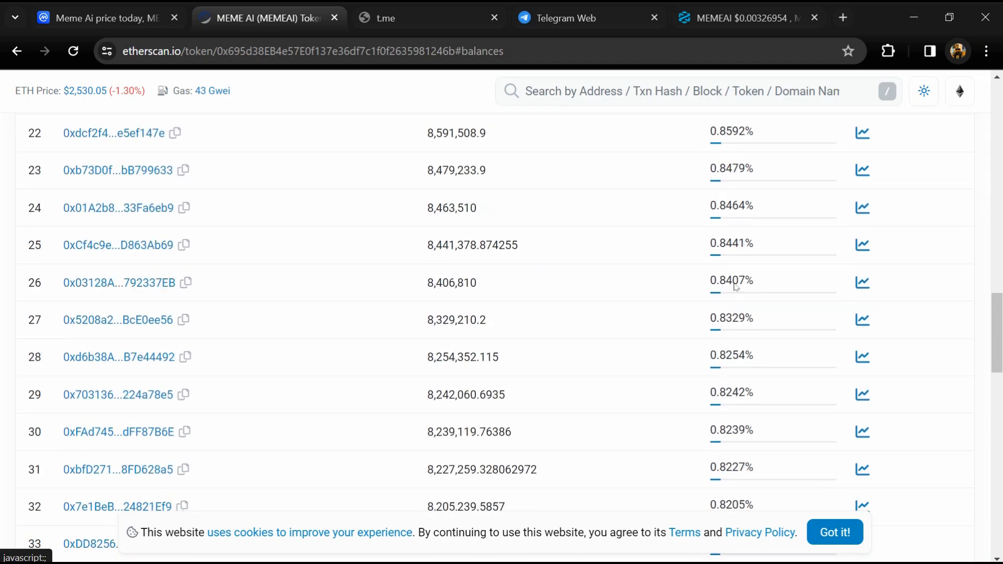
pyautogui.scroll(-3)
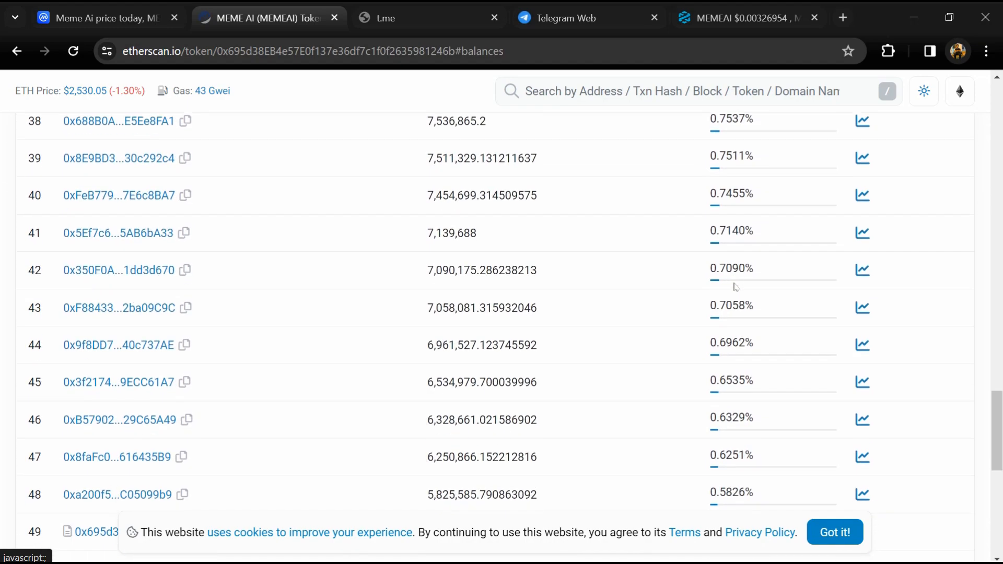
pyautogui.scroll(3)
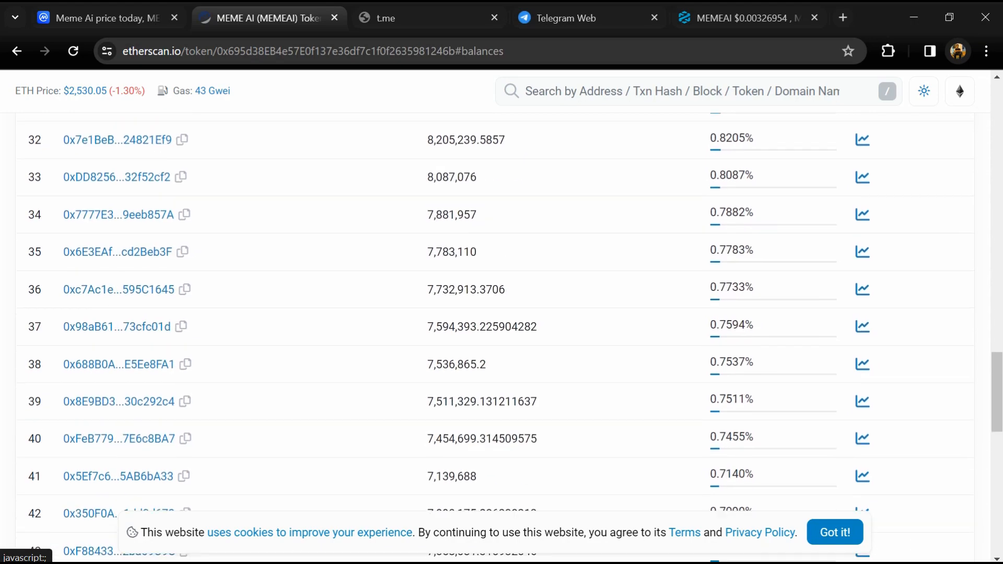
pyautogui.scroll(3)
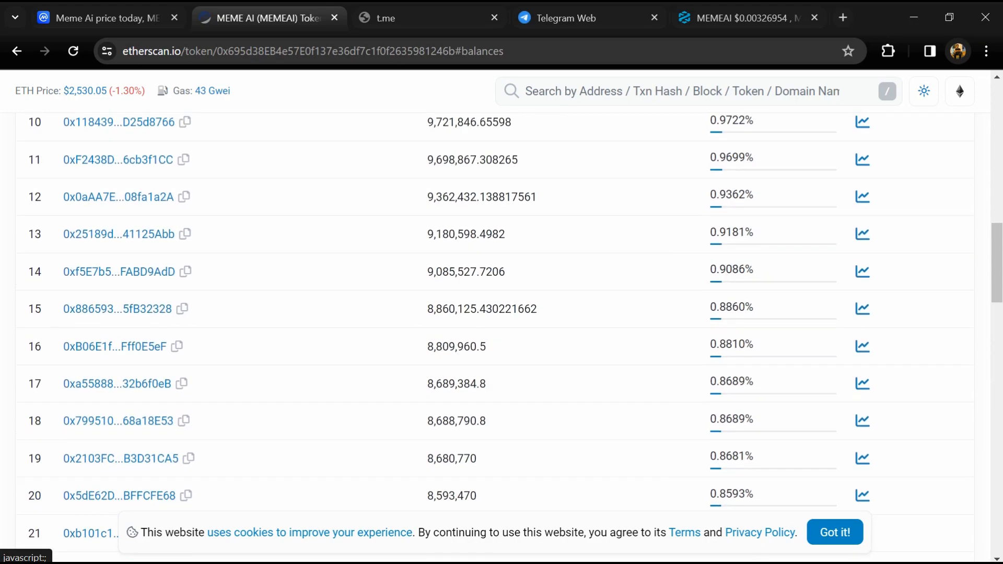
pyautogui.scroll(3)
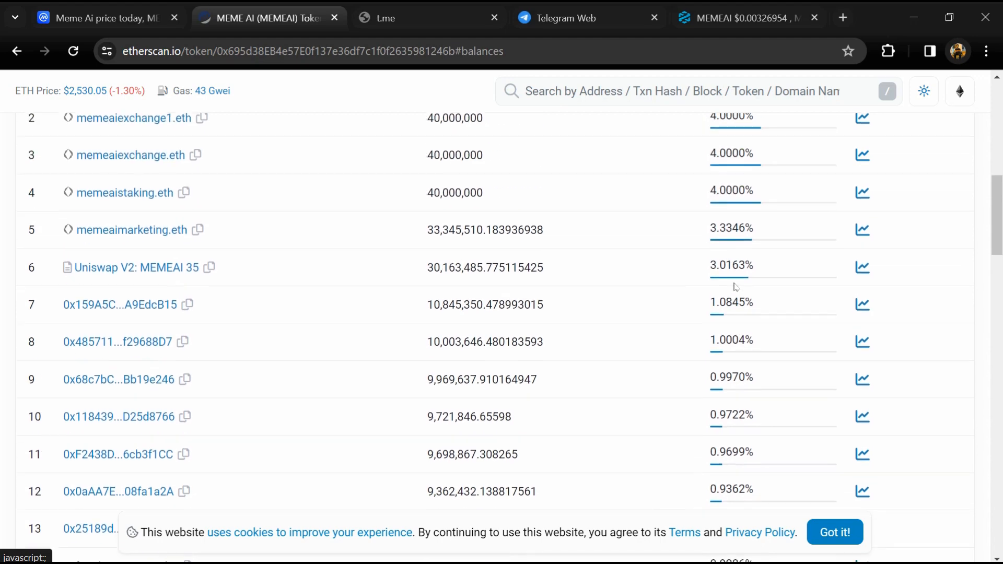
pyautogui.scroll(3)
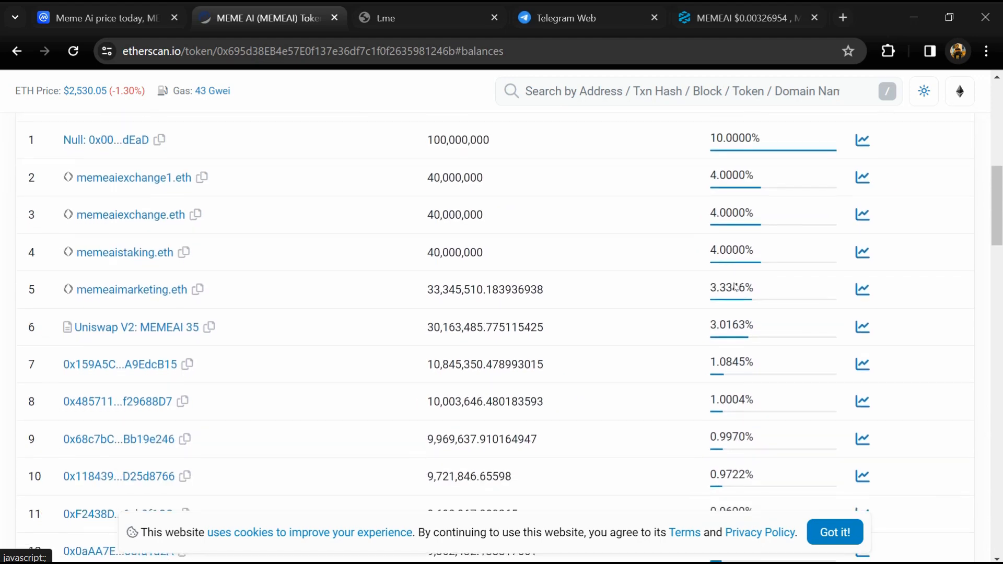